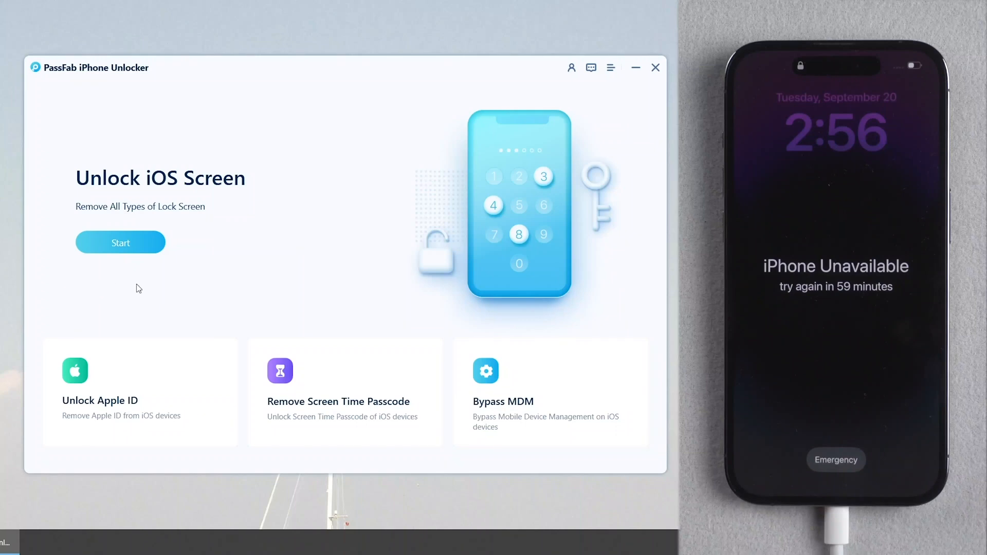
Start Unlock iOS Screen, review the service disclaimer and accept it to continue
{"action": "left_click", "coordinate": [120, 243]}
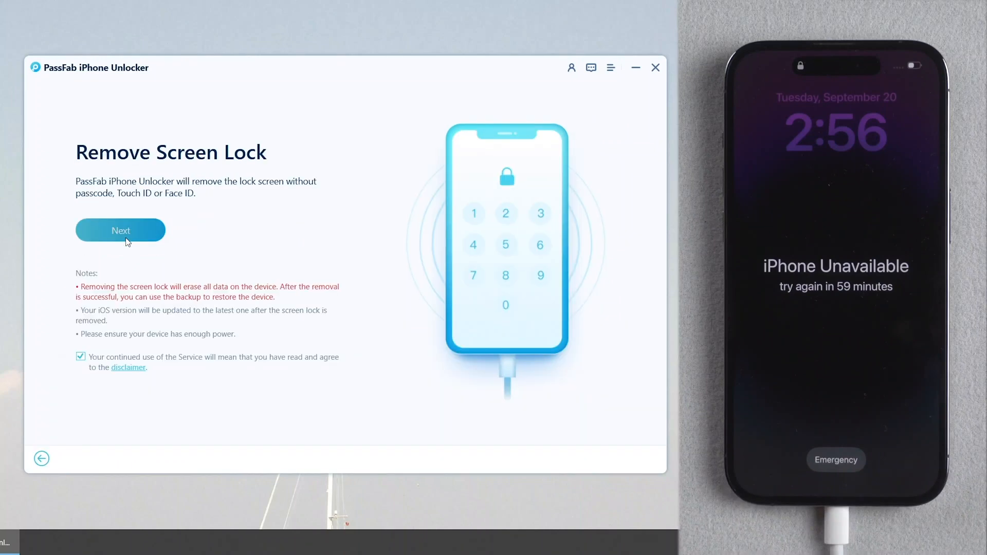
{"action": "mouse_move", "coordinate": [132, 371]}
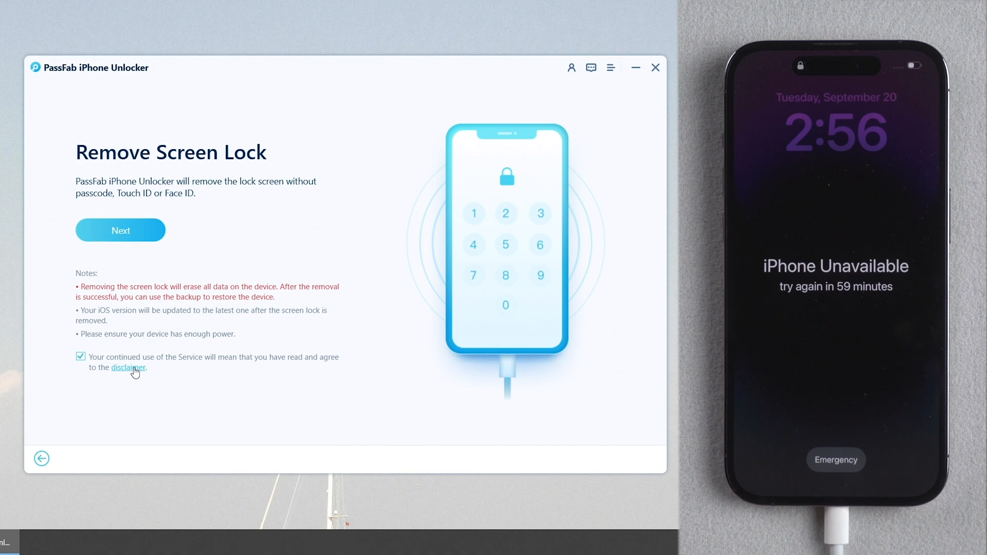
{"action": "left_click", "coordinate": [127, 369]}
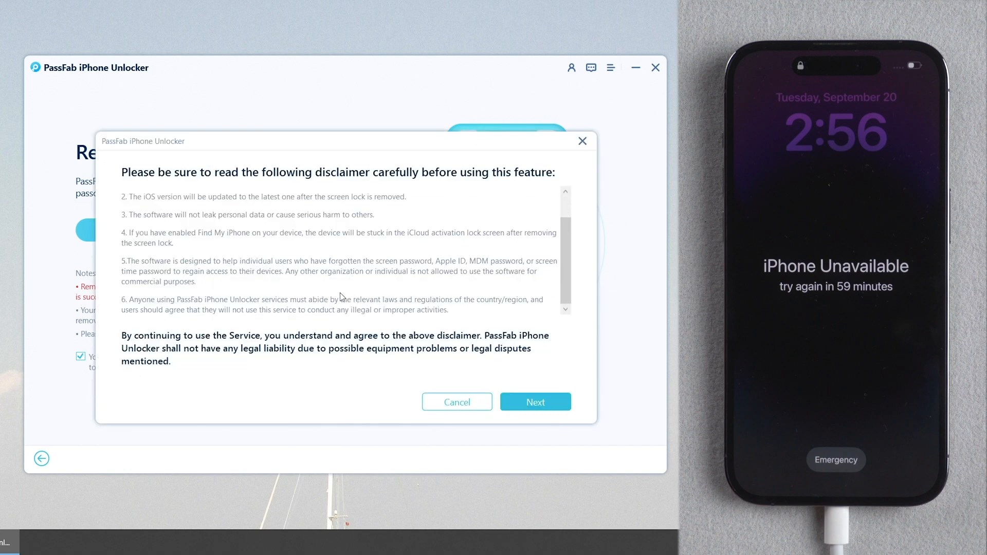
{"action": "mouse_move", "coordinate": [534, 402]}
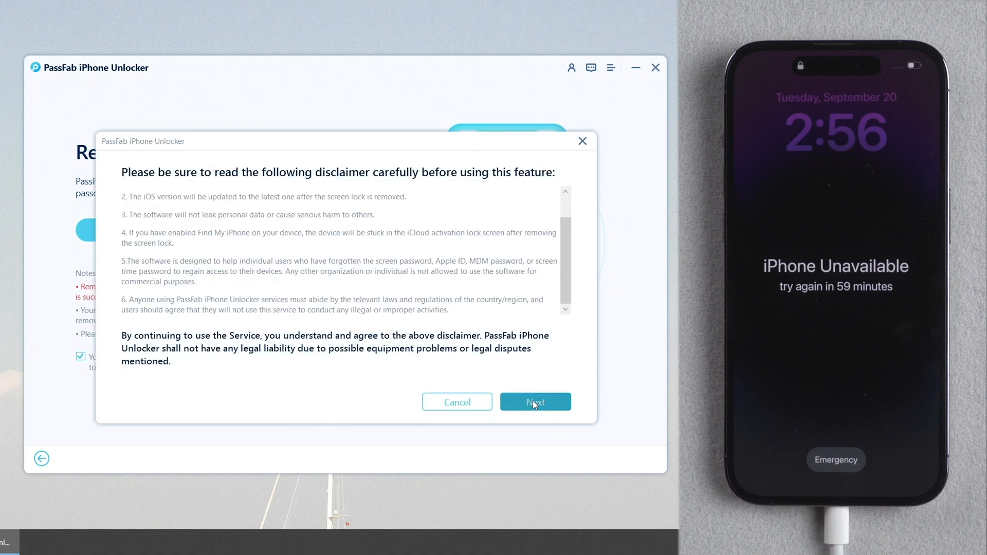
{"action": "left_click", "coordinate": [535, 402]}
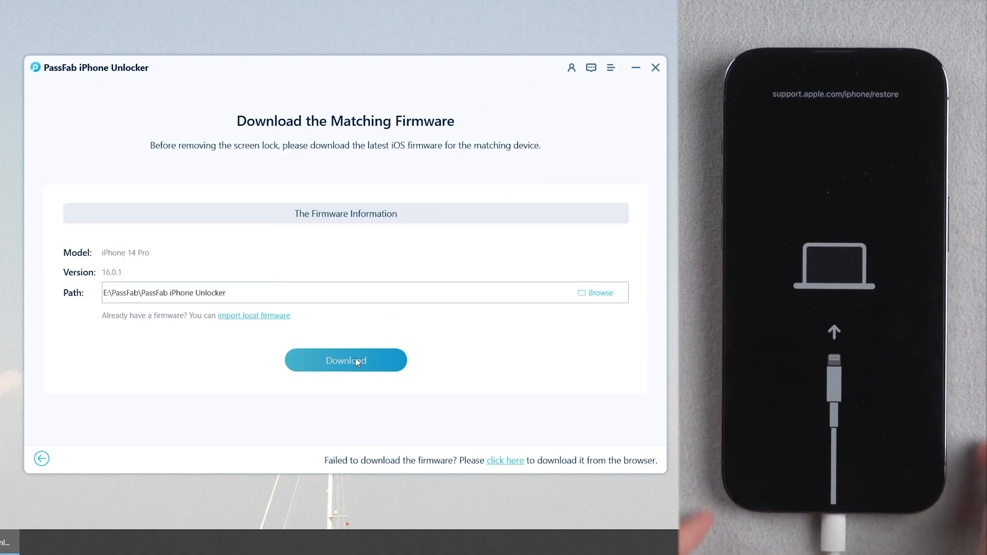
Download the iOS 16.0.1 firmware for the iPhone 14 Pro to the default path
{"action": "left_click", "coordinate": [346, 360]}
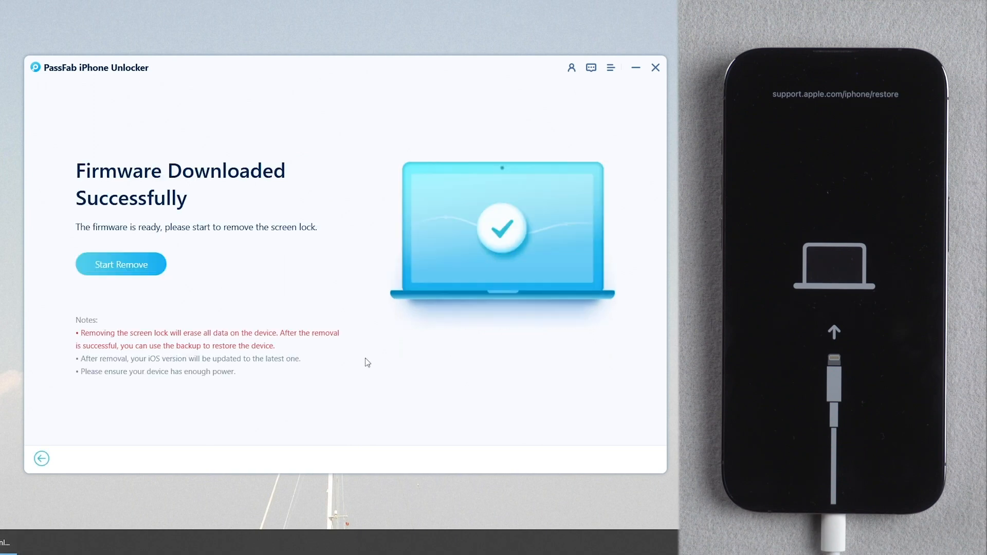
{"action": "mouse_move", "coordinate": [113, 287]}
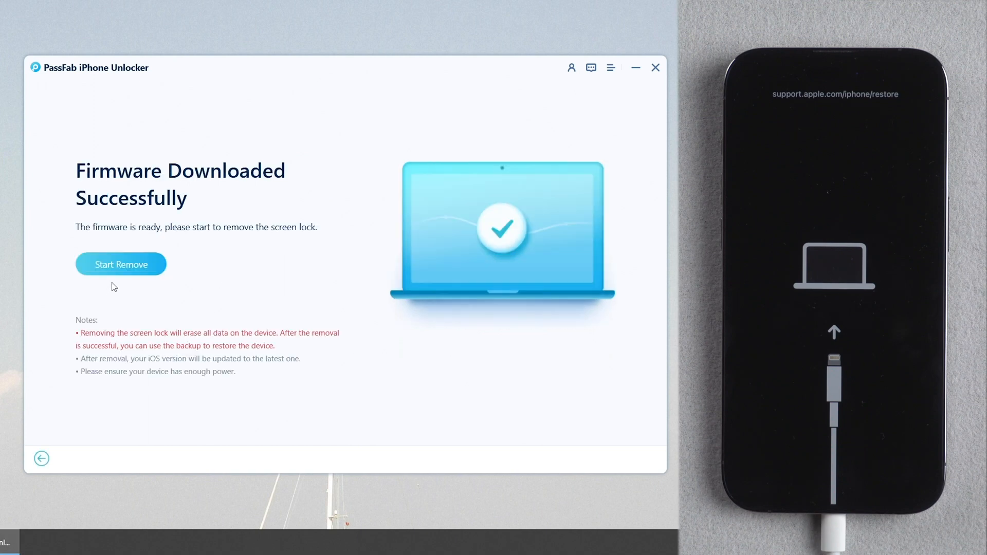
Begin Start Remove to wipe the screen lock using the downloaded firmware
{"action": "left_click", "coordinate": [121, 264]}
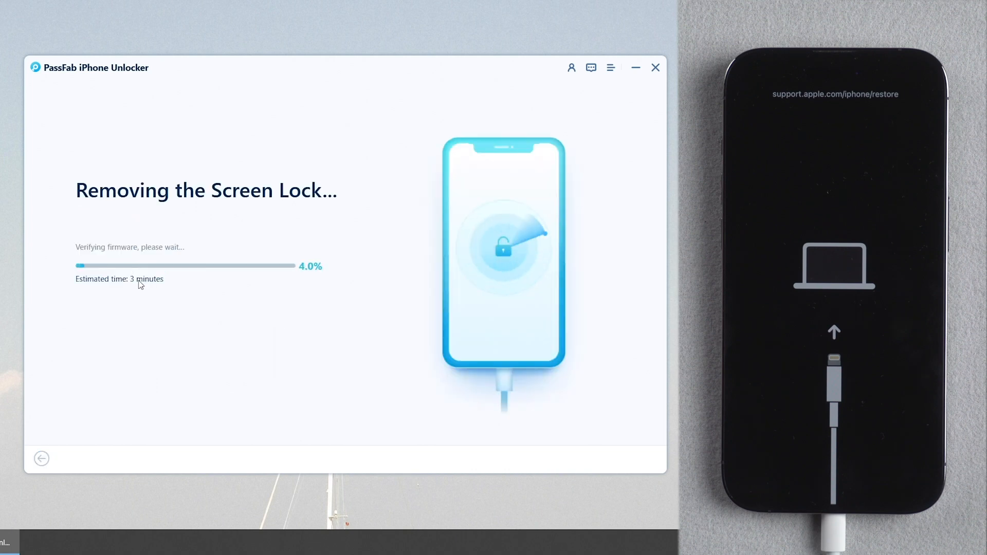